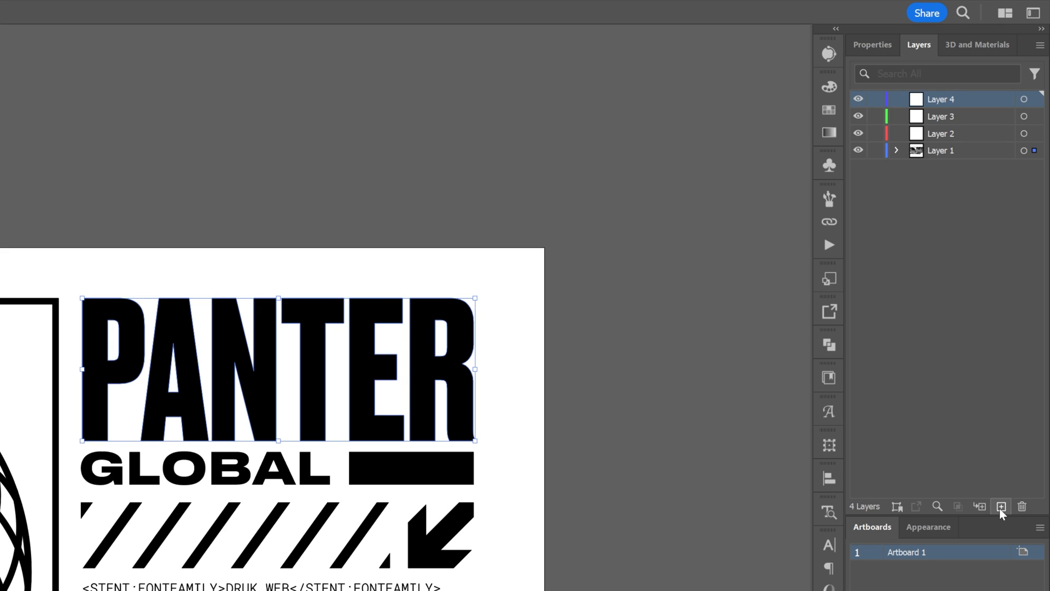
- Consolidate the logo artwork into Layer 1 and select all fourteen of its elements
{"action": "left_click", "coordinate": [896, 149]}
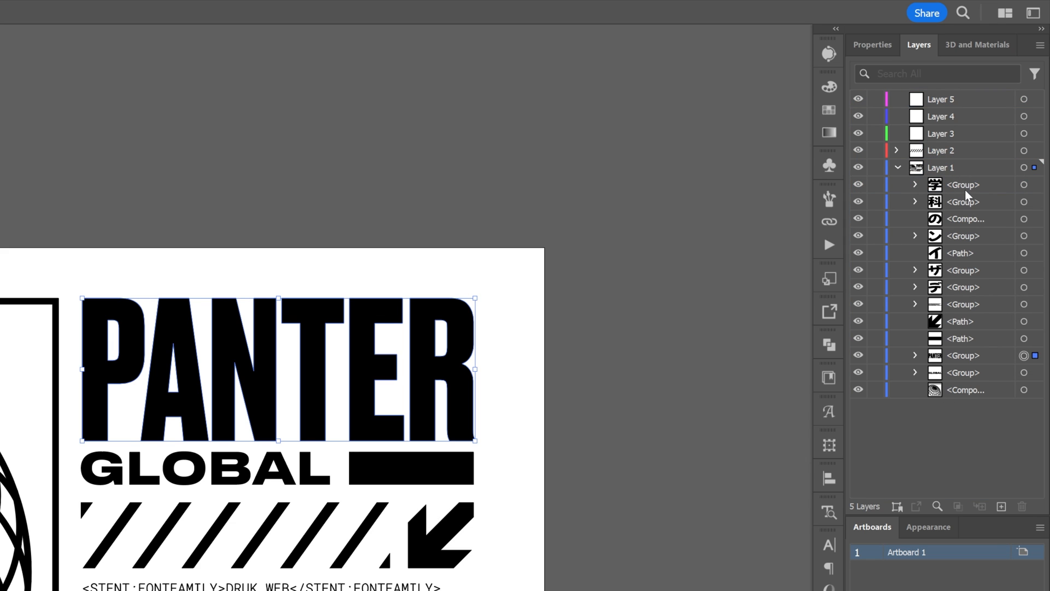
{"action": "left_click", "coordinate": [960, 253]}
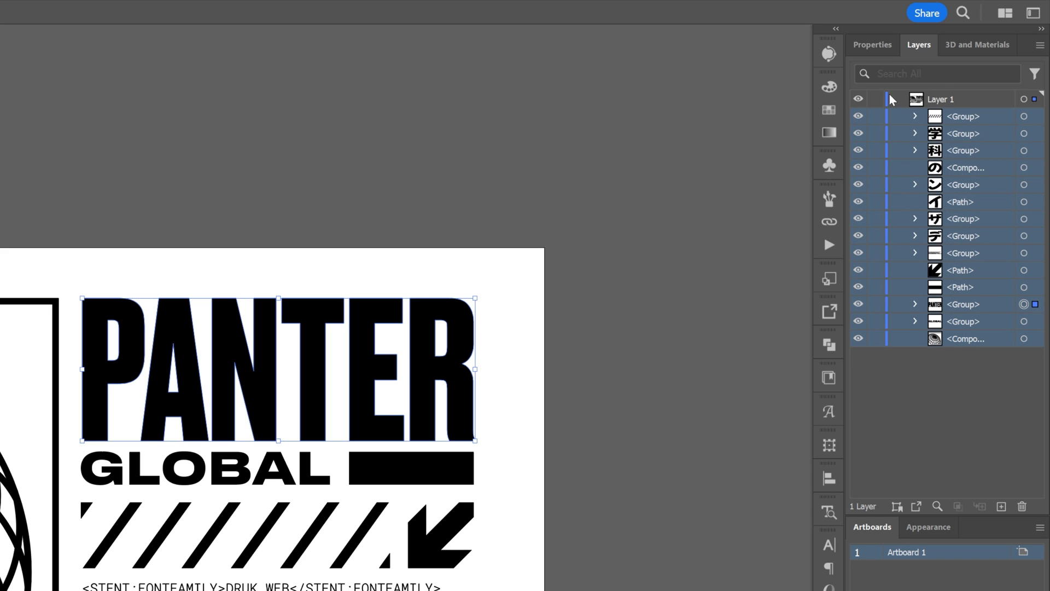
- Release Layer 1's elements to sublayers in sequence, creating Layer 2 through Layer 15
{"action": "left_click", "coordinate": [895, 100]}
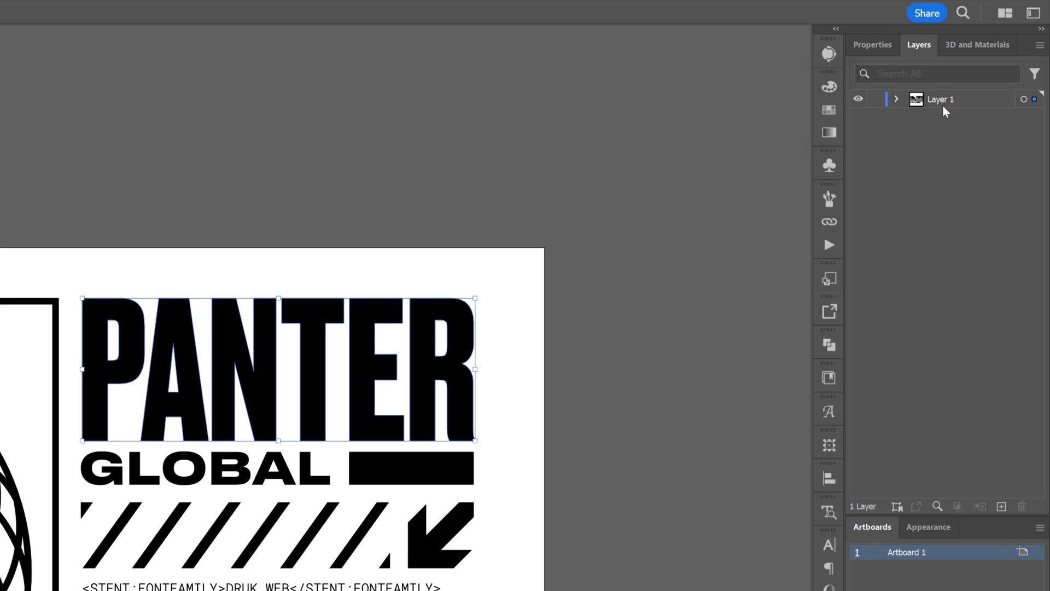
{"action": "left_click", "coordinate": [951, 100]}
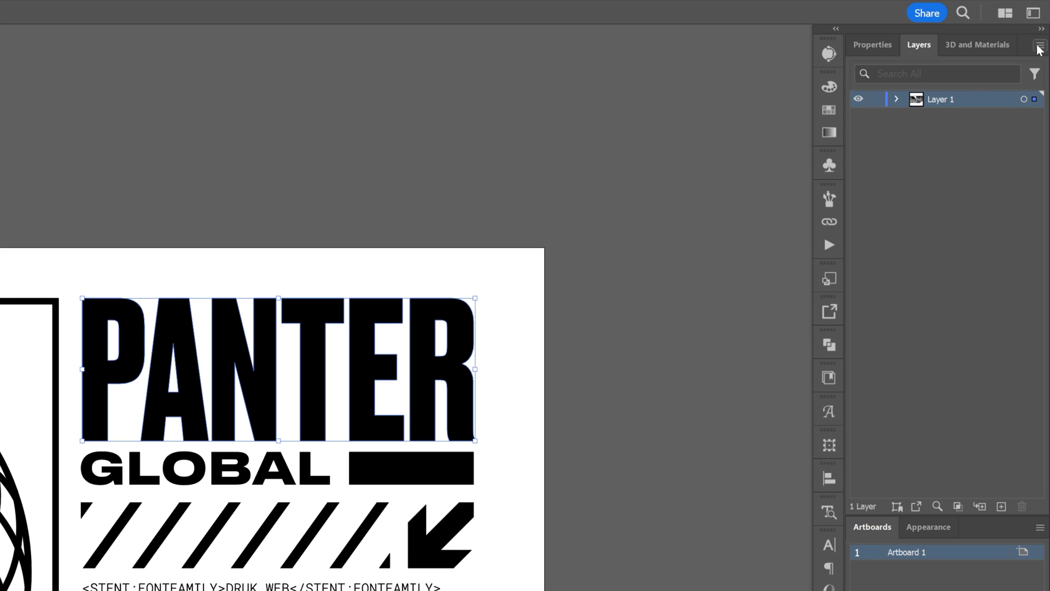
{"action": "left_click", "coordinate": [1040, 45]}
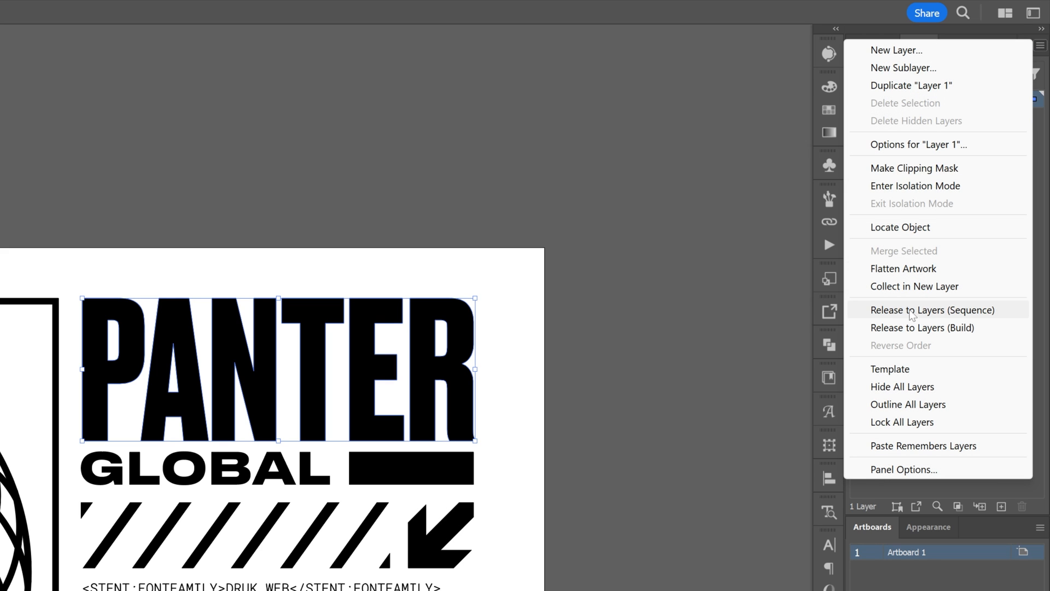
{"action": "left_click", "coordinate": [933, 310]}
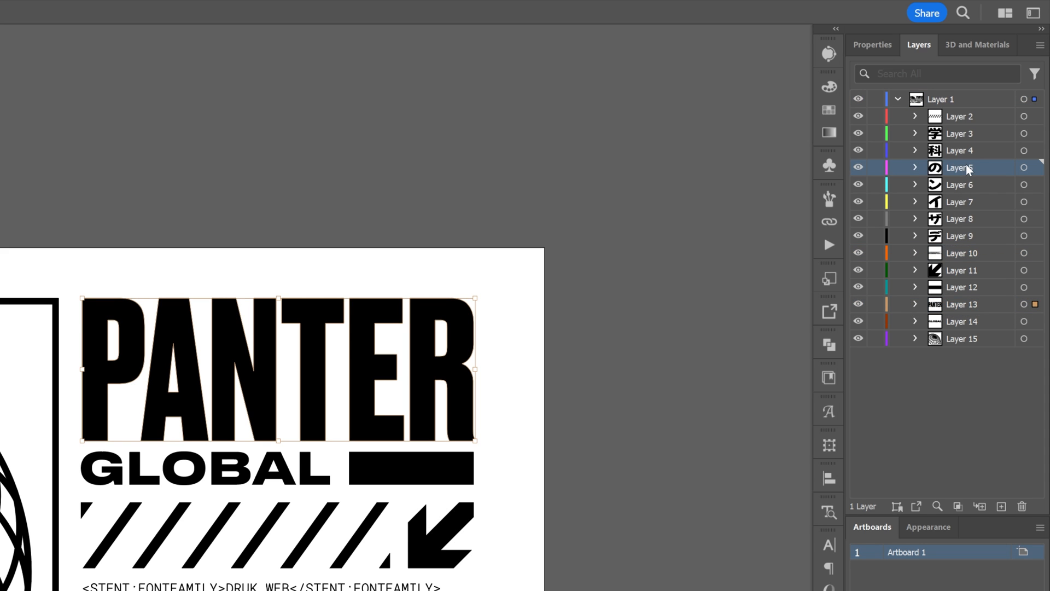
{"action": "left_click", "coordinate": [961, 253]}
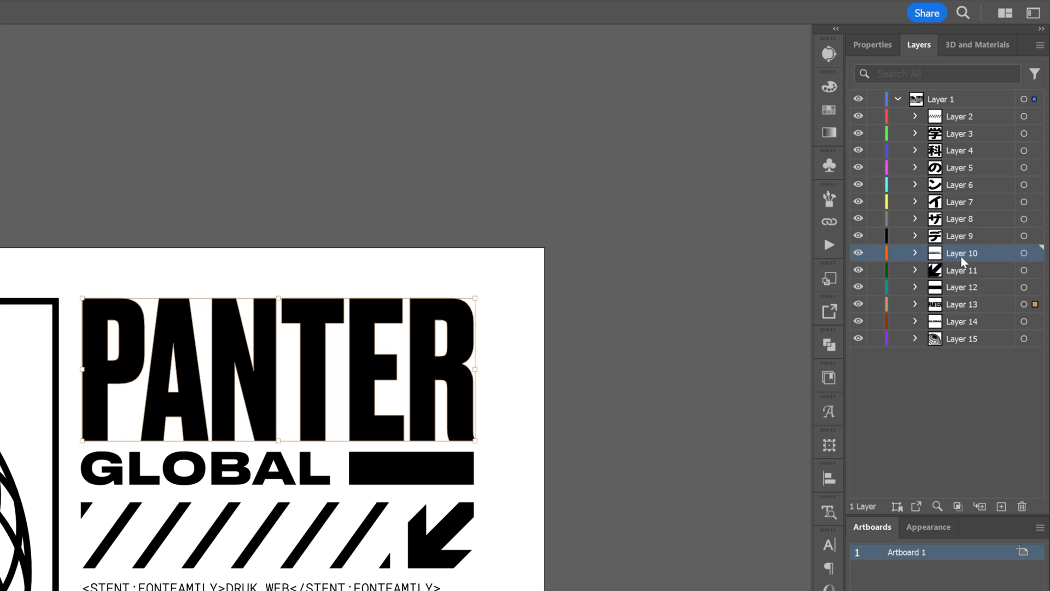
{"action": "left_click", "coordinate": [897, 99]}
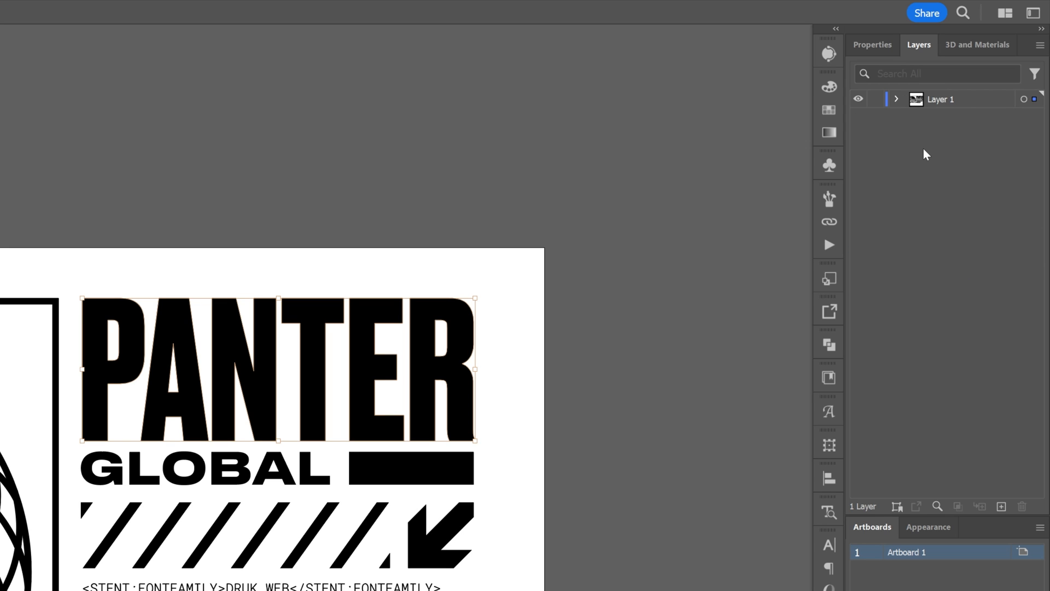
{"action": "mouse_move", "coordinate": [904, 219]}
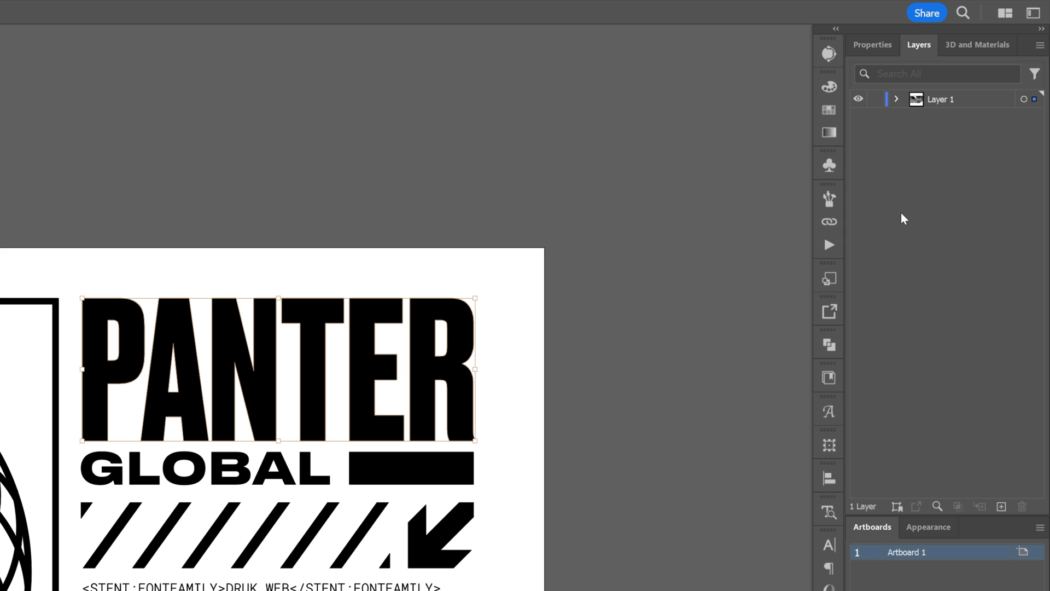
{"action": "left_click", "coordinate": [896, 99]}
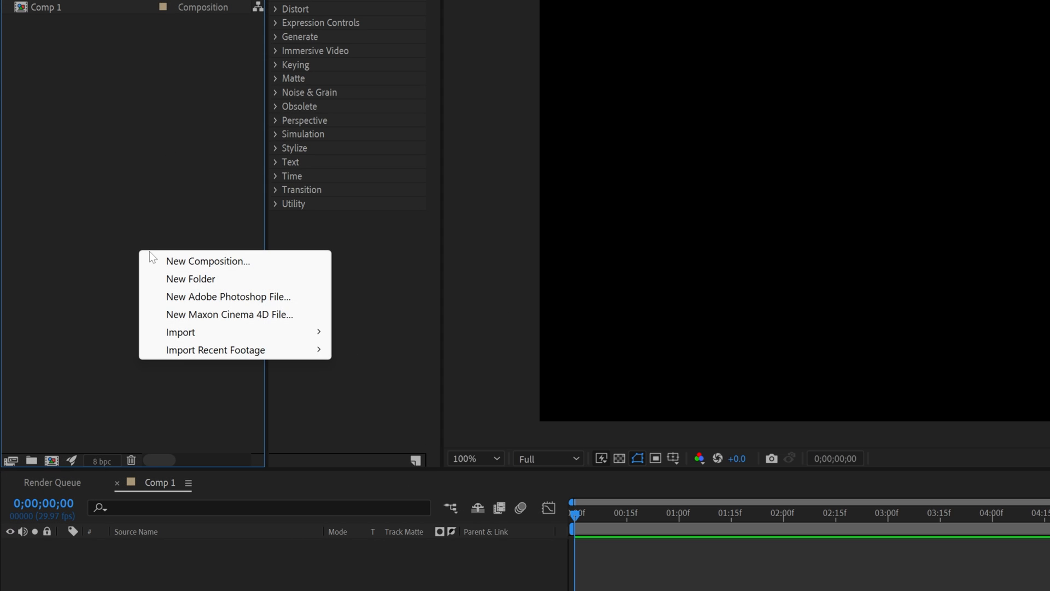
{"action": "mouse_move", "coordinate": [180, 331]}
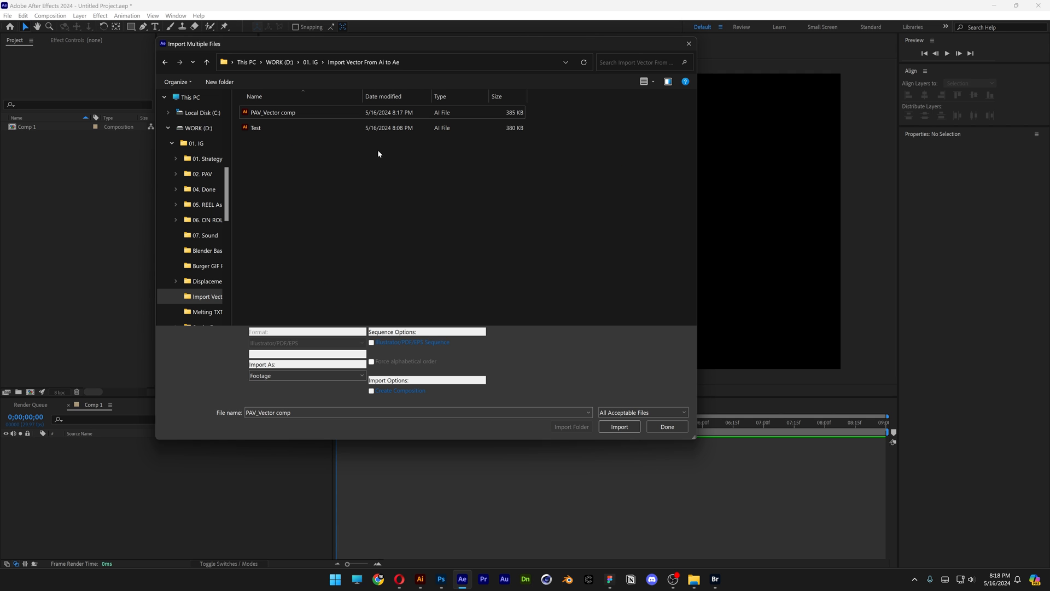
- Import PAV_Vector comp as Composition - Retain Layer Sizes and open it with layers 2–15
{"action": "left_click", "coordinate": [273, 112]}
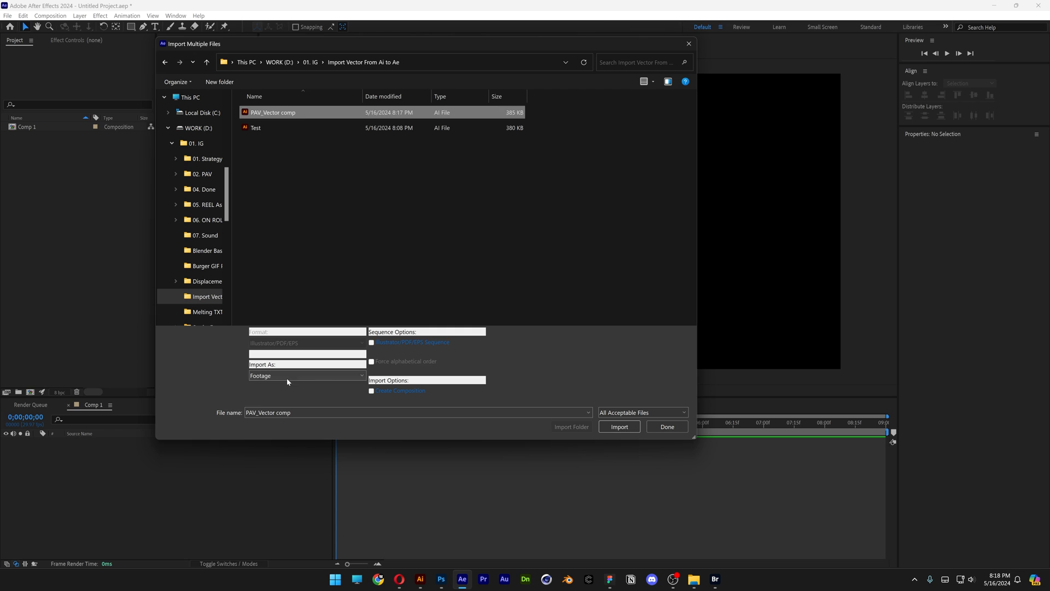
{"action": "left_click", "coordinate": [306, 375]}
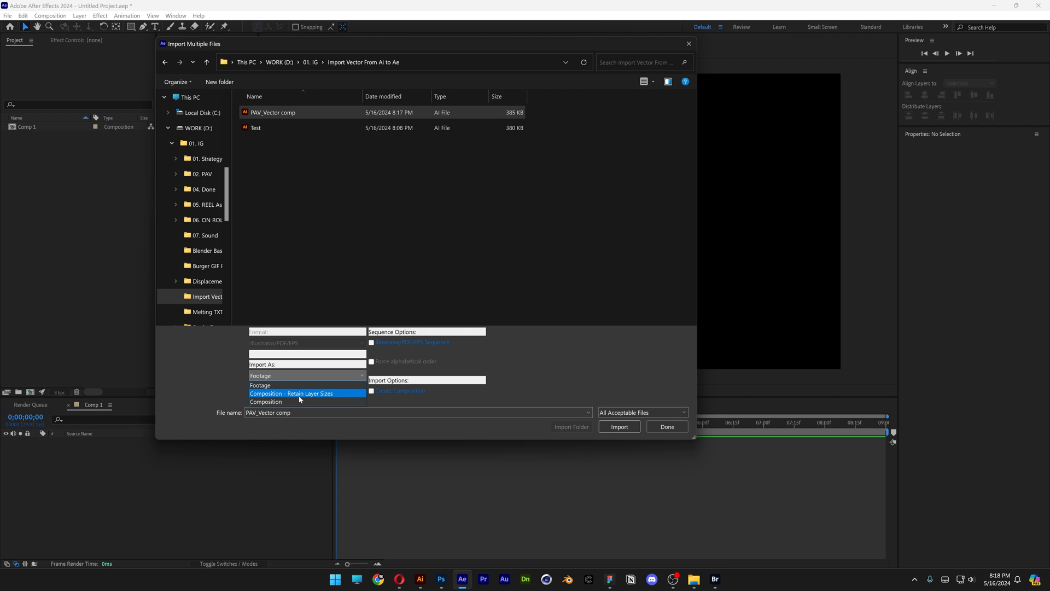
{"action": "left_click", "coordinate": [291, 392]}
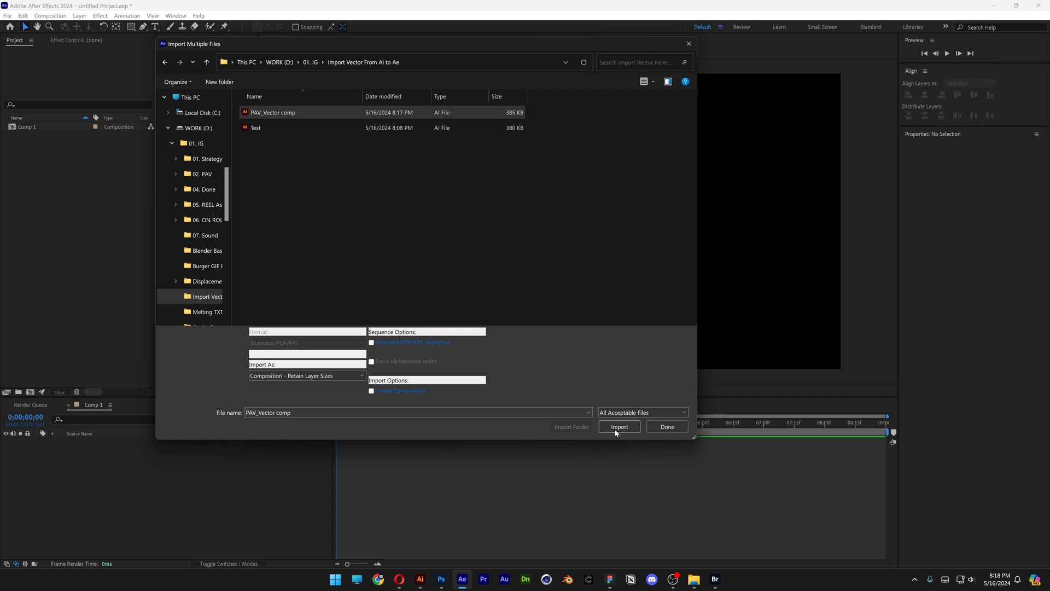
{"action": "left_click", "coordinate": [619, 427]}
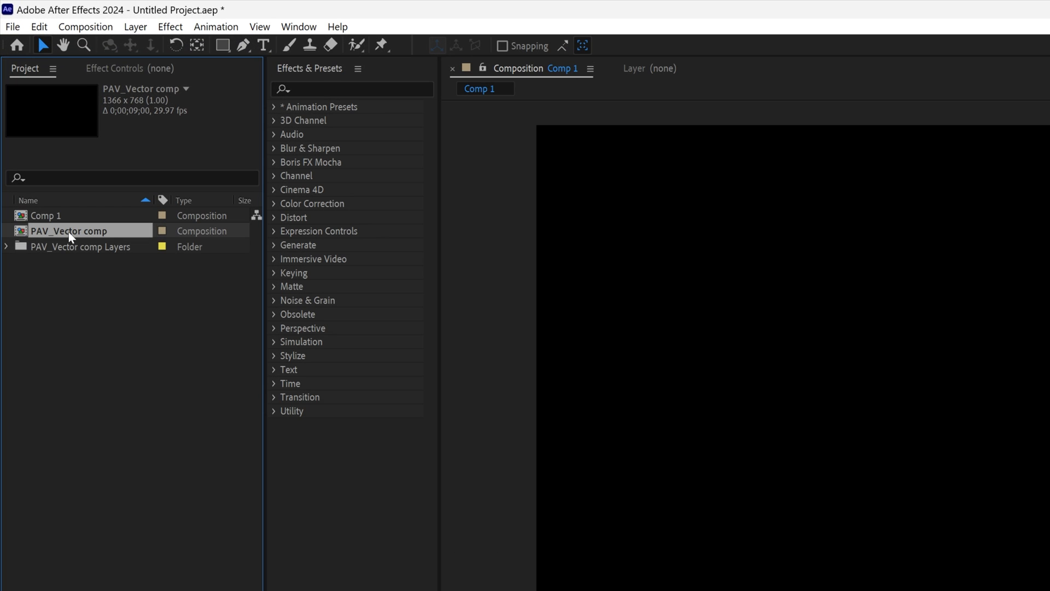
{"action": "double_click", "coordinate": [67, 231]}
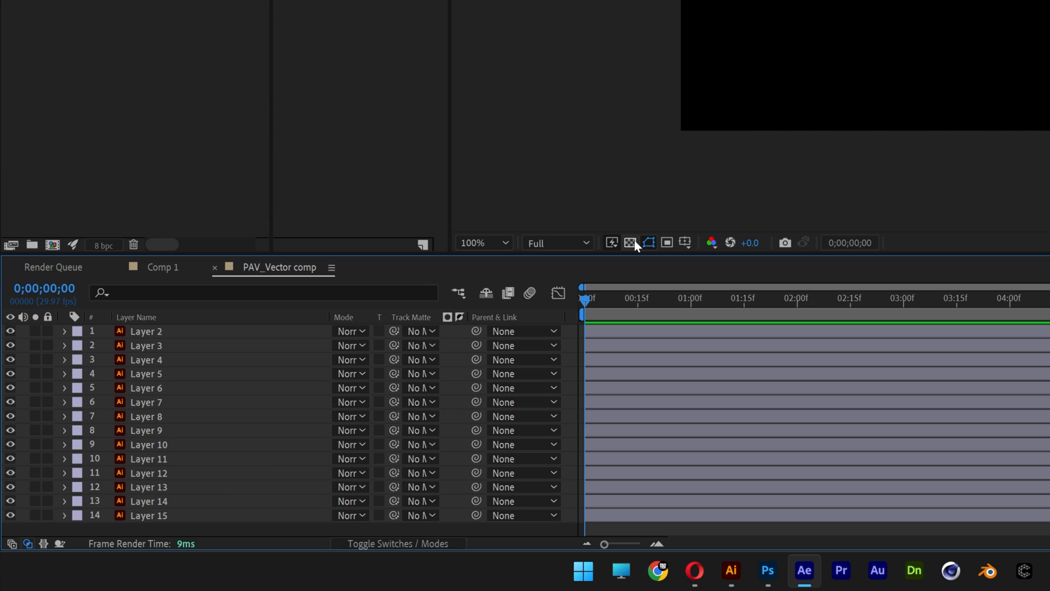